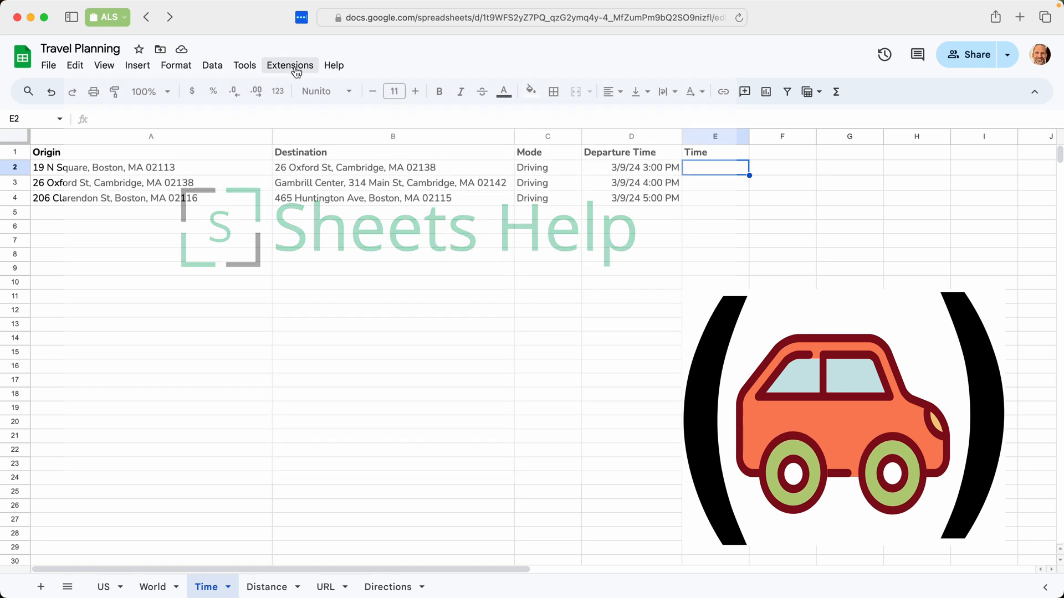
Open the Google Workspace Marketplace via Extensions > Add-ons > Get add-ons
left_click(362, 167)
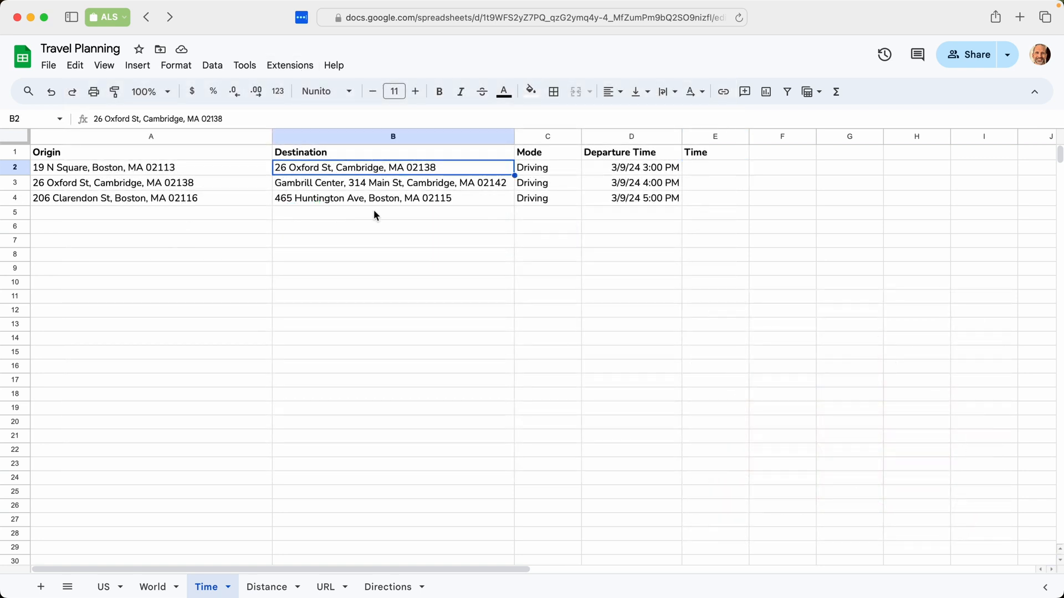
left_click(394, 213)
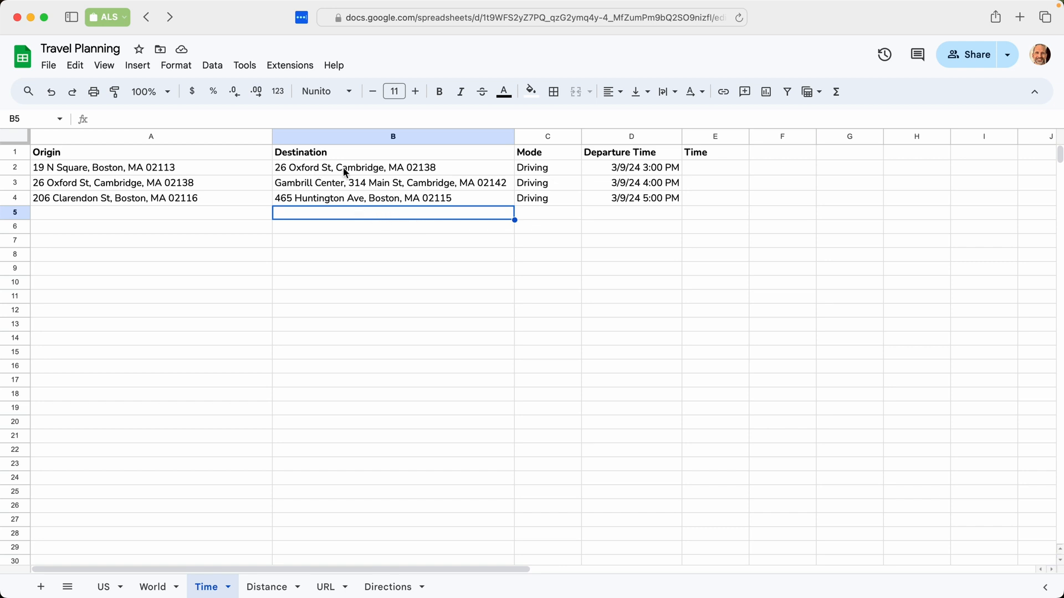
mouse_move(290, 65)
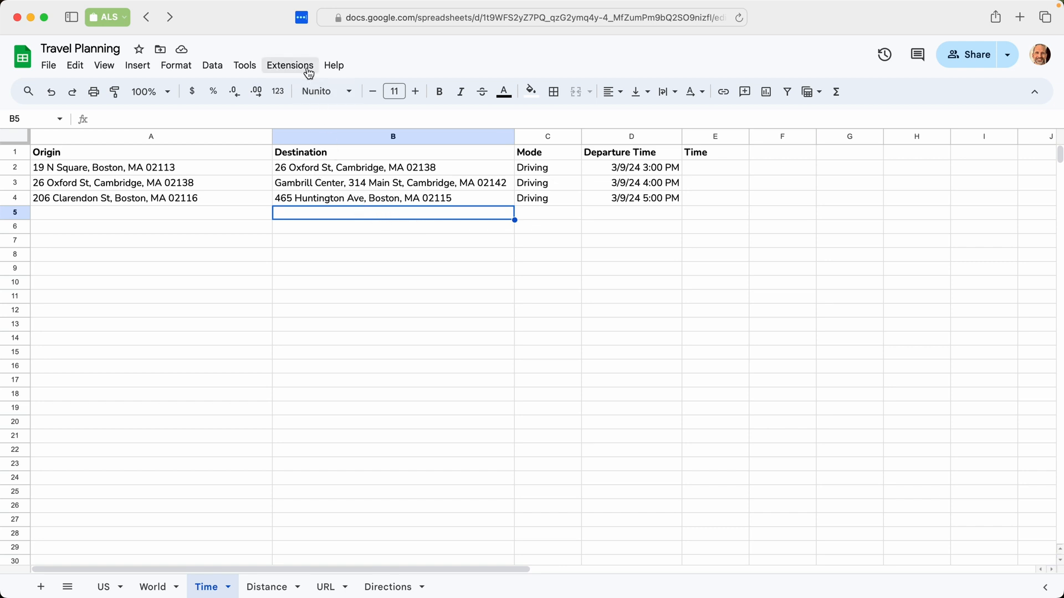
left_click(290, 66)
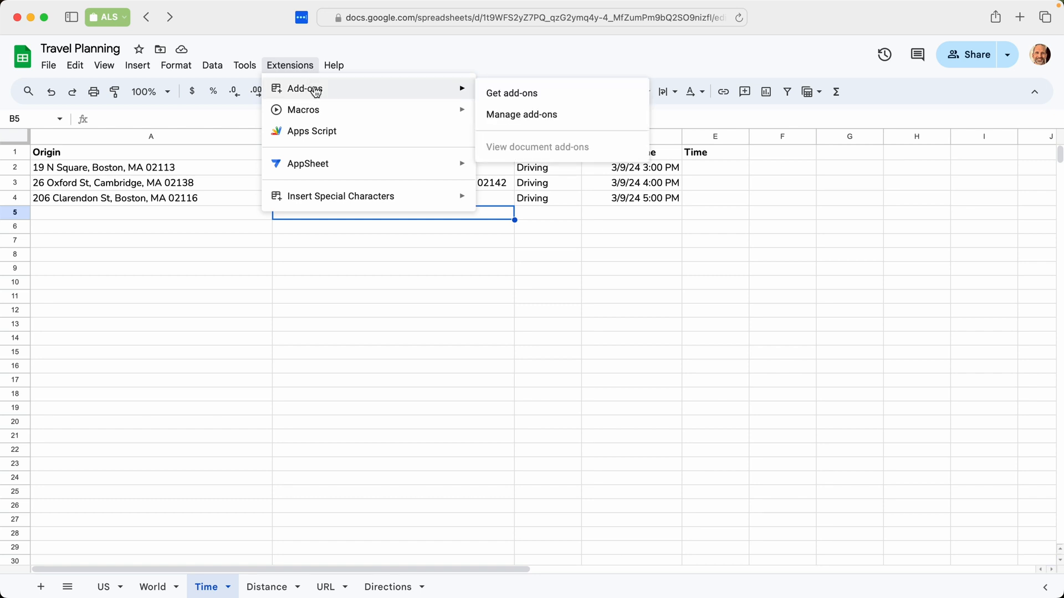
mouse_move(474, 92)
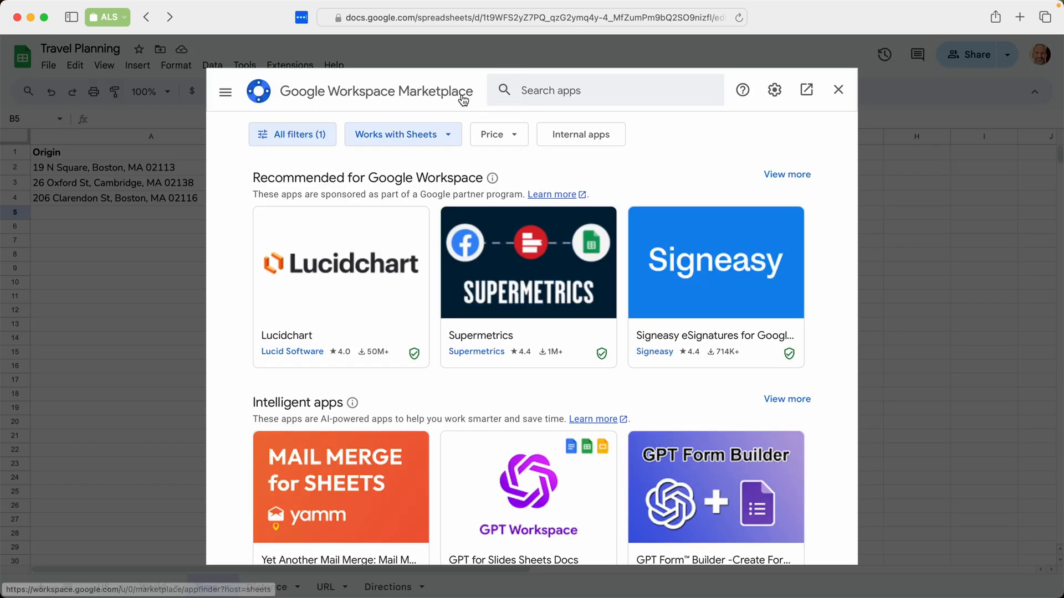
Search the Marketplace for 'travel formulas' and open the Travel Formulas add-on listing
left_click(605, 90)
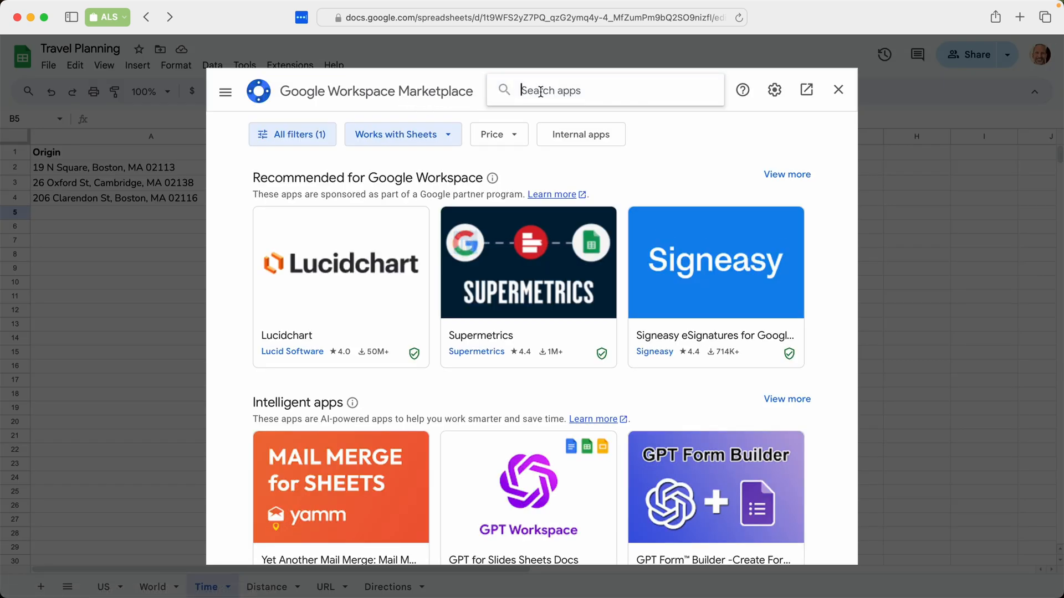
type("travel formula")
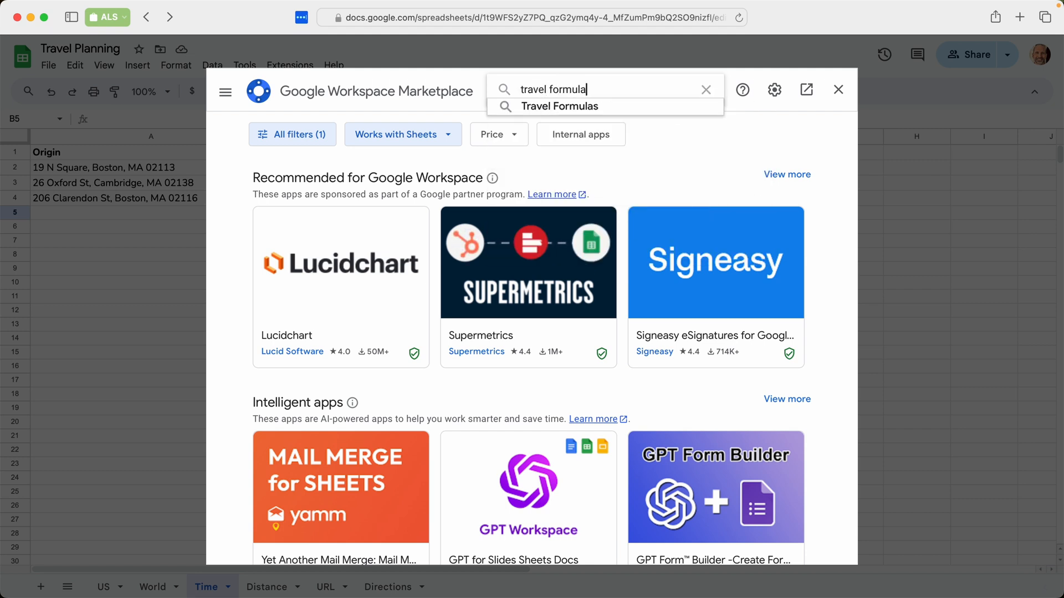
left_click(559, 107)
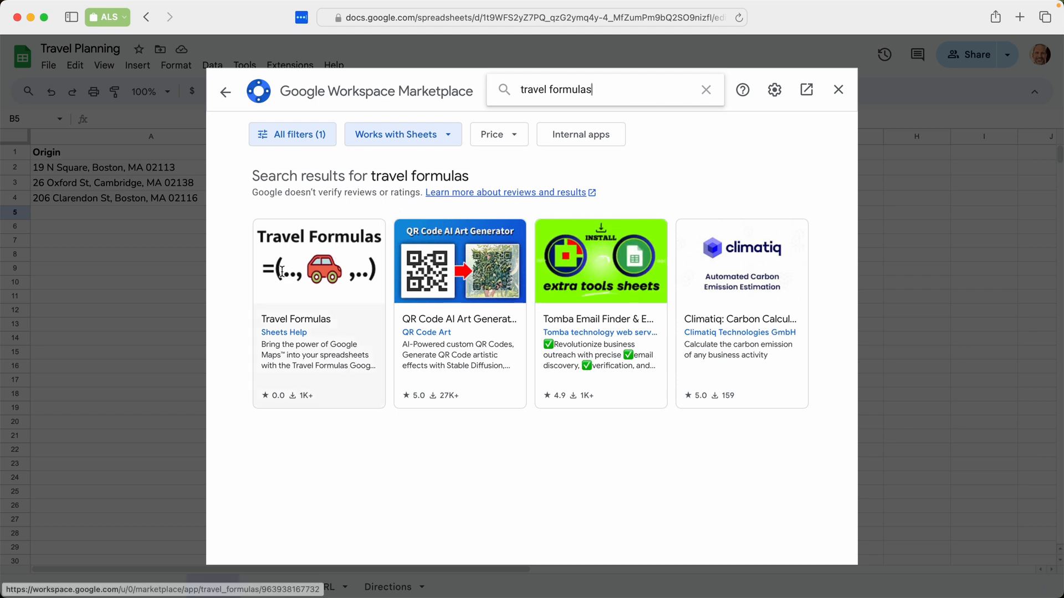
left_click(318, 260)
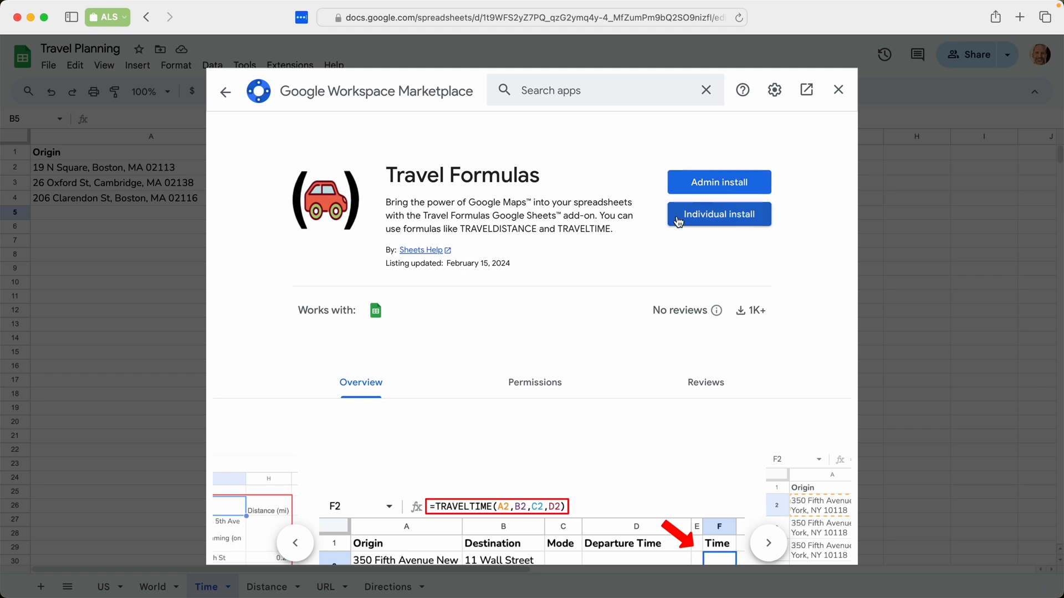
Install Travel Formulas with the signed-in account and allow it to manage spreadsheets
left_click(719, 214)
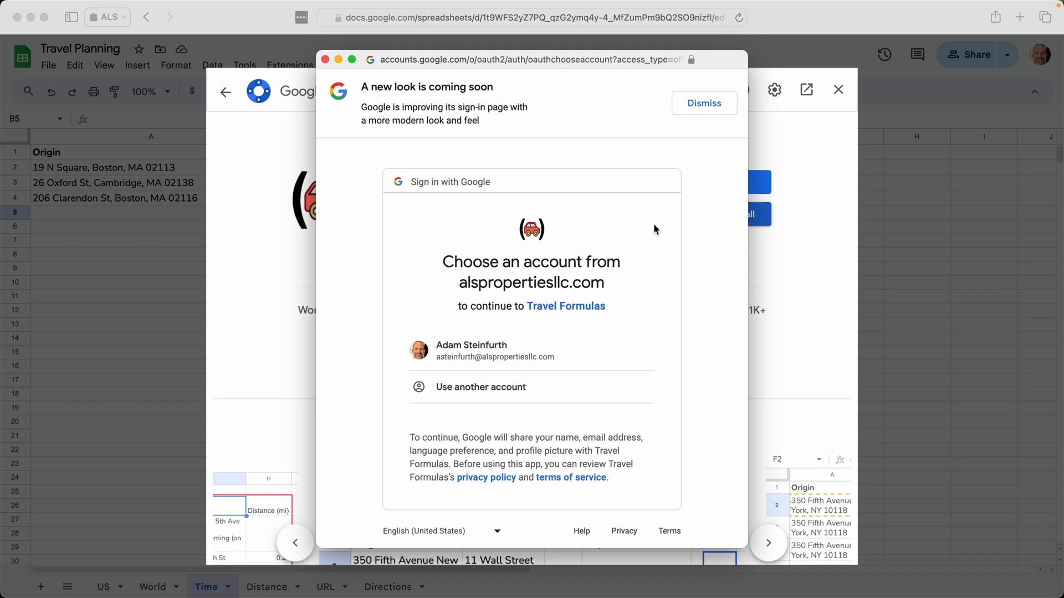
mouse_move(601, 260)
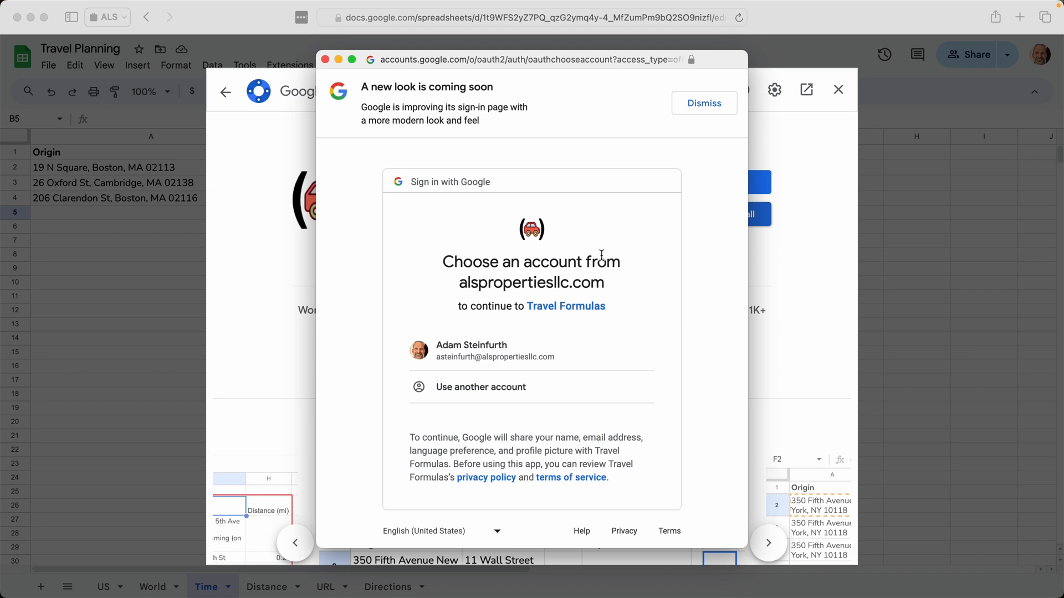
mouse_move(477, 263)
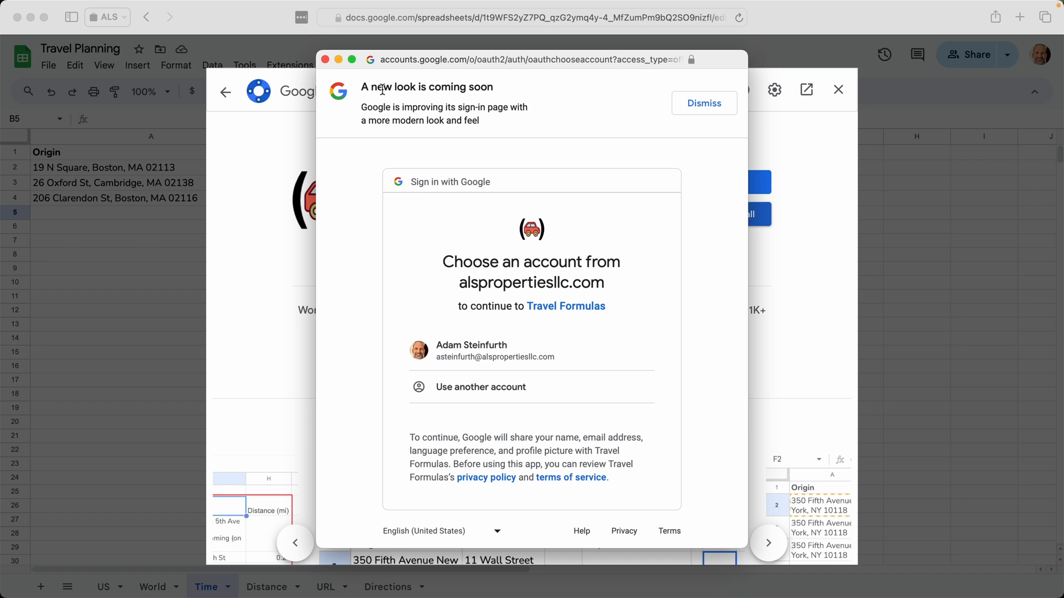
mouse_move(516, 283)
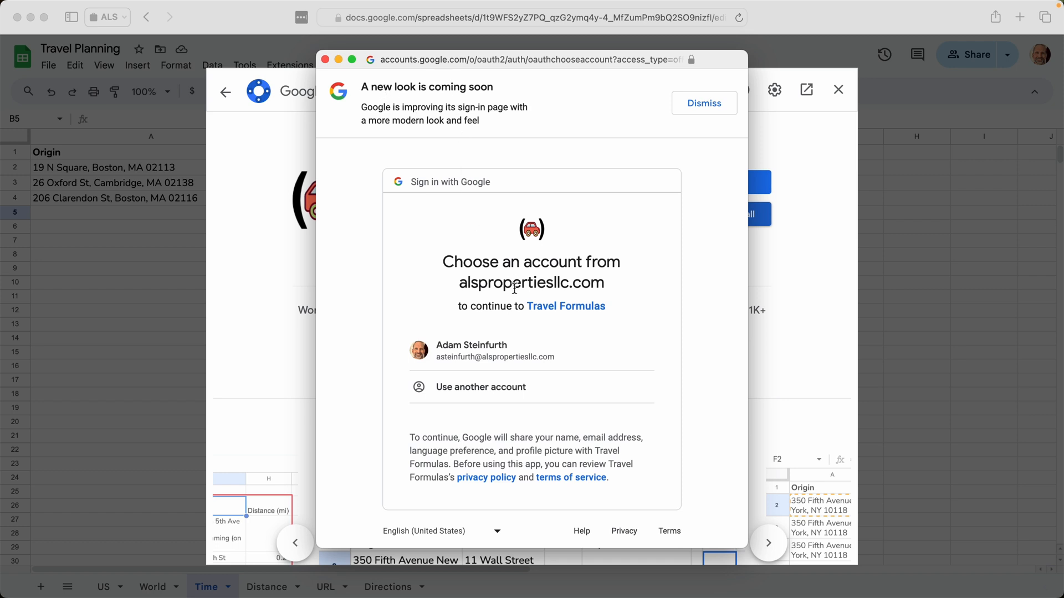
mouse_move(500, 349)
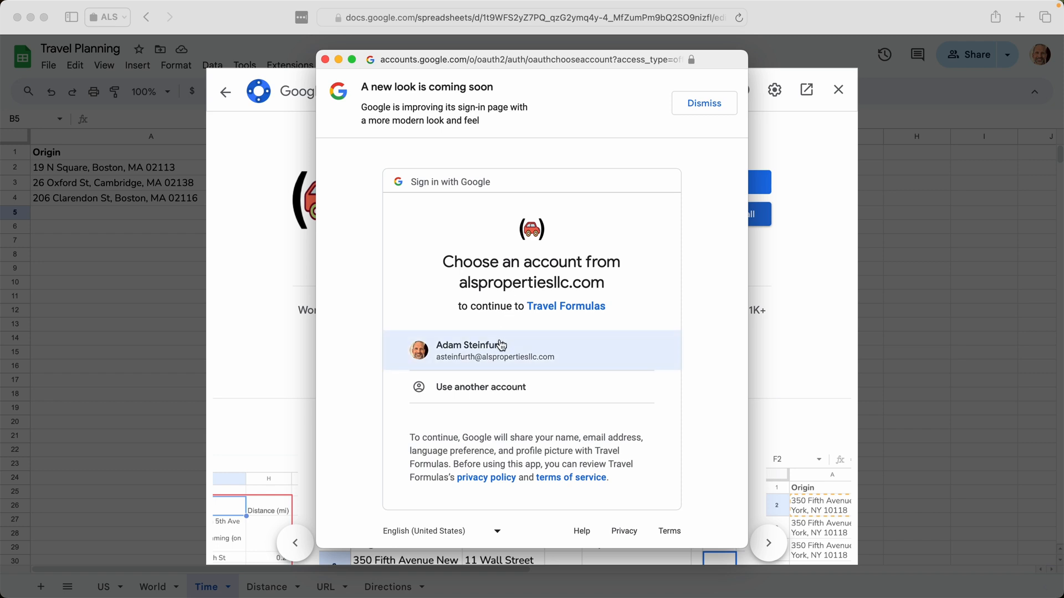
mouse_move(517, 349)
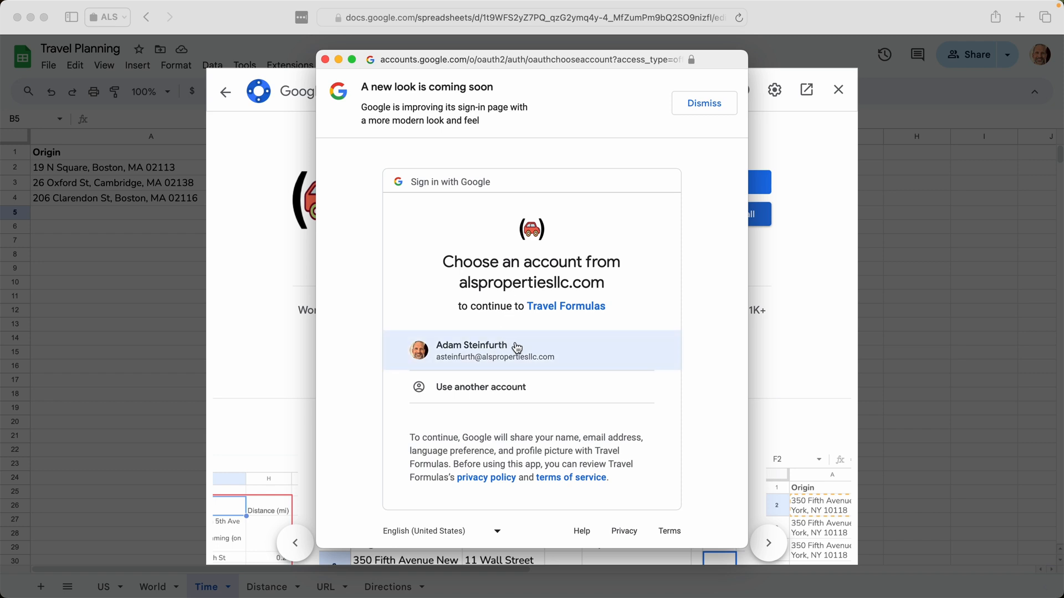
left_click(495, 350)
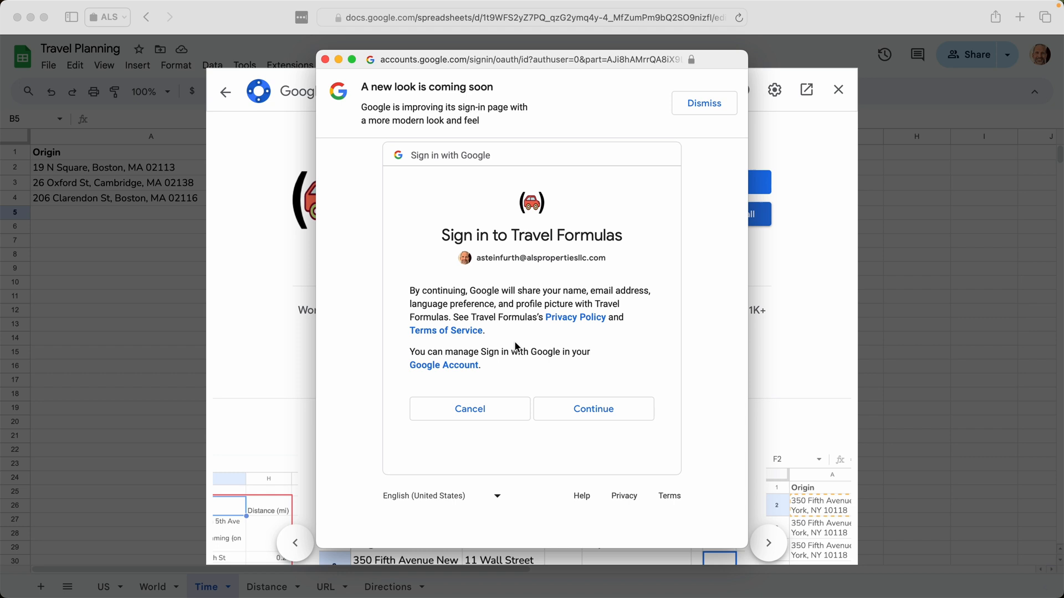
mouse_move(594, 408)
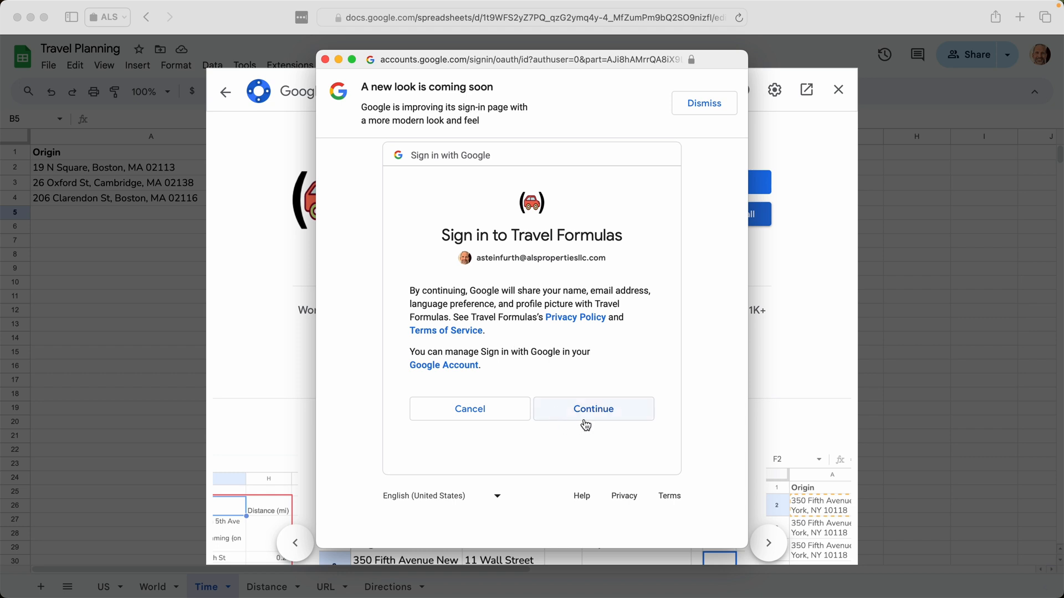
left_click(593, 409)
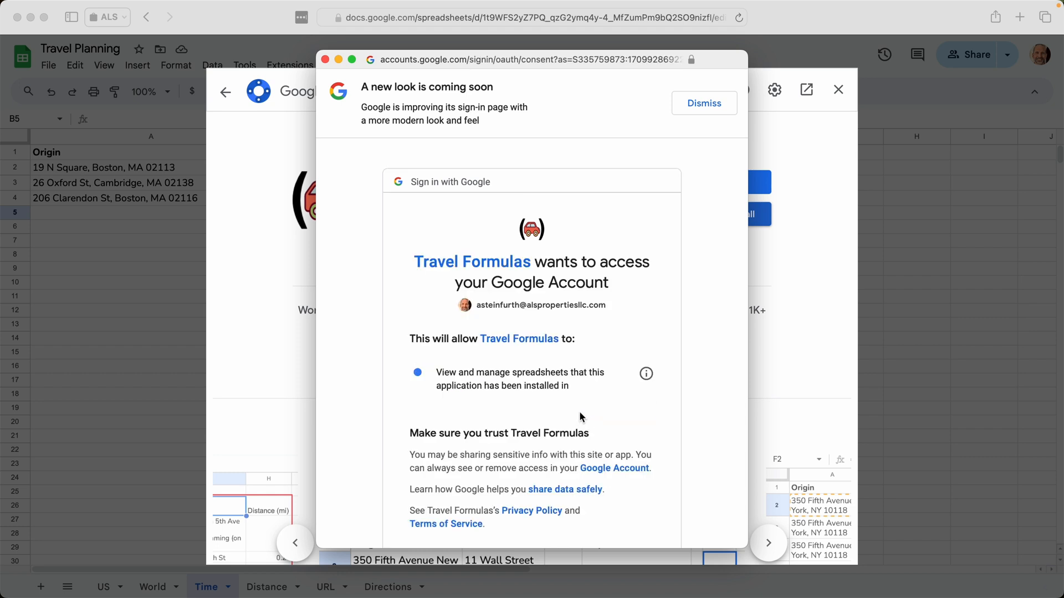
mouse_move(496, 370)
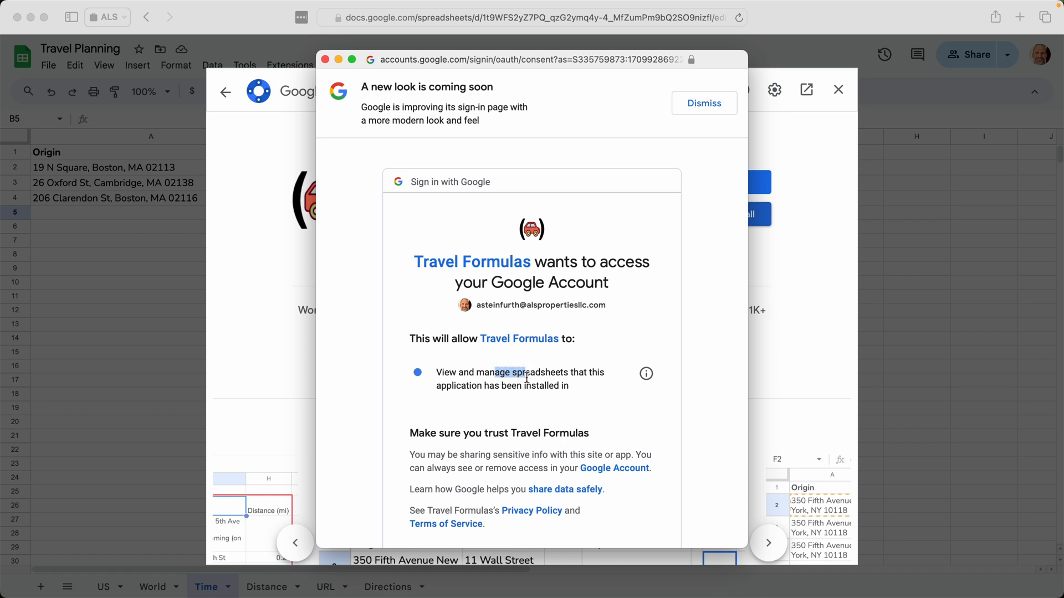
scroll("down", 3)
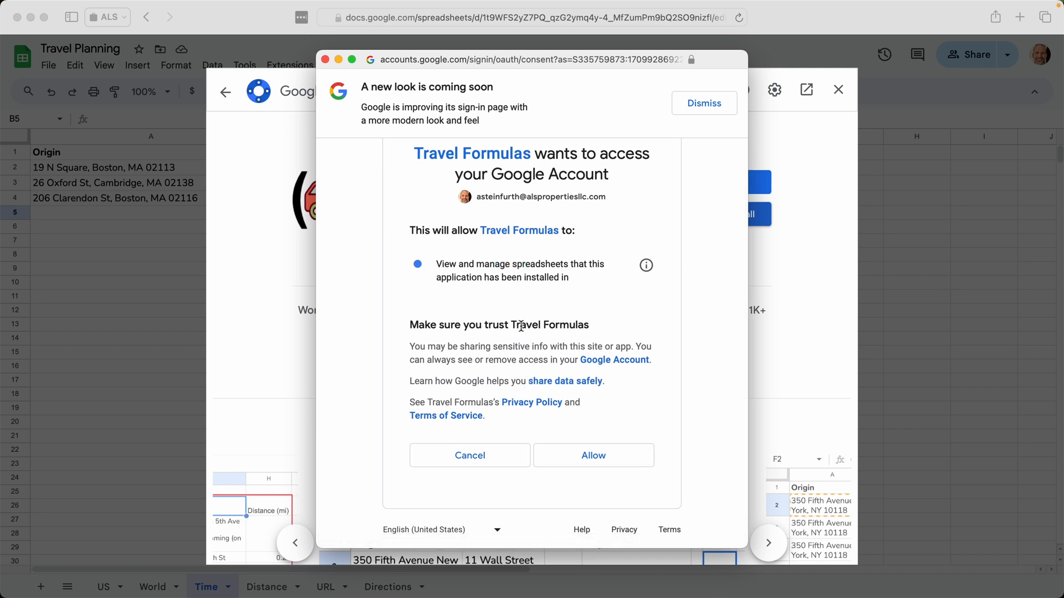
mouse_move(585, 441)
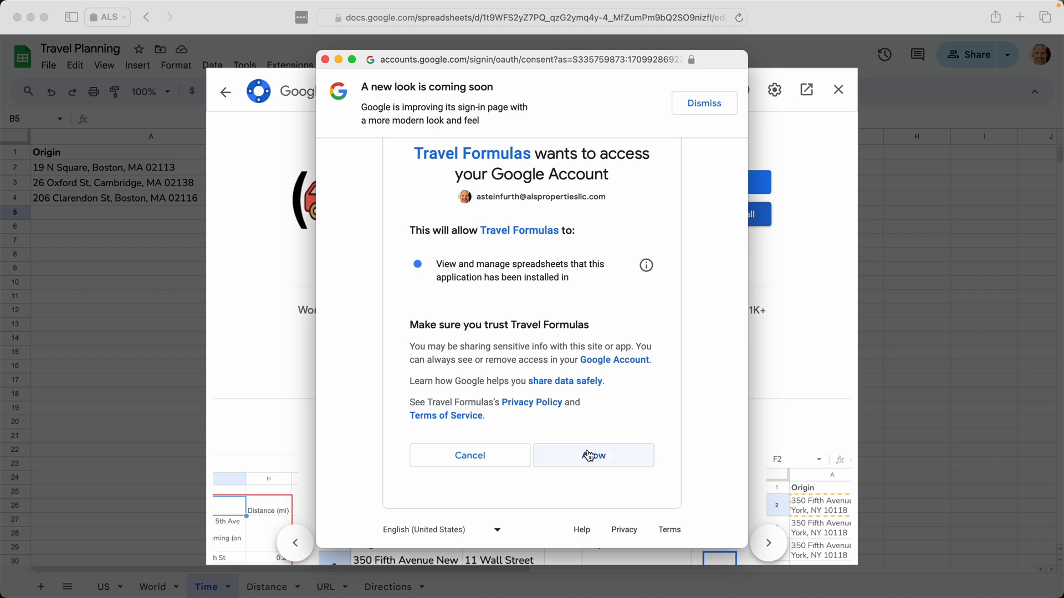
left_click(593, 455)
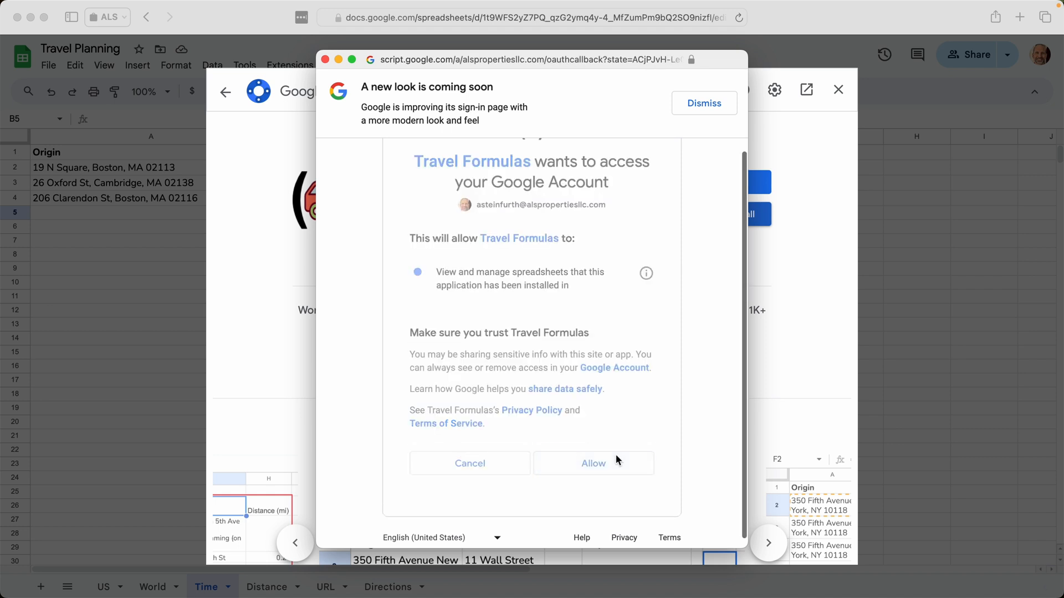
Dismiss the 'Travel Formulas has been installed!' dialog and close the Marketplace
left_click(593, 463)
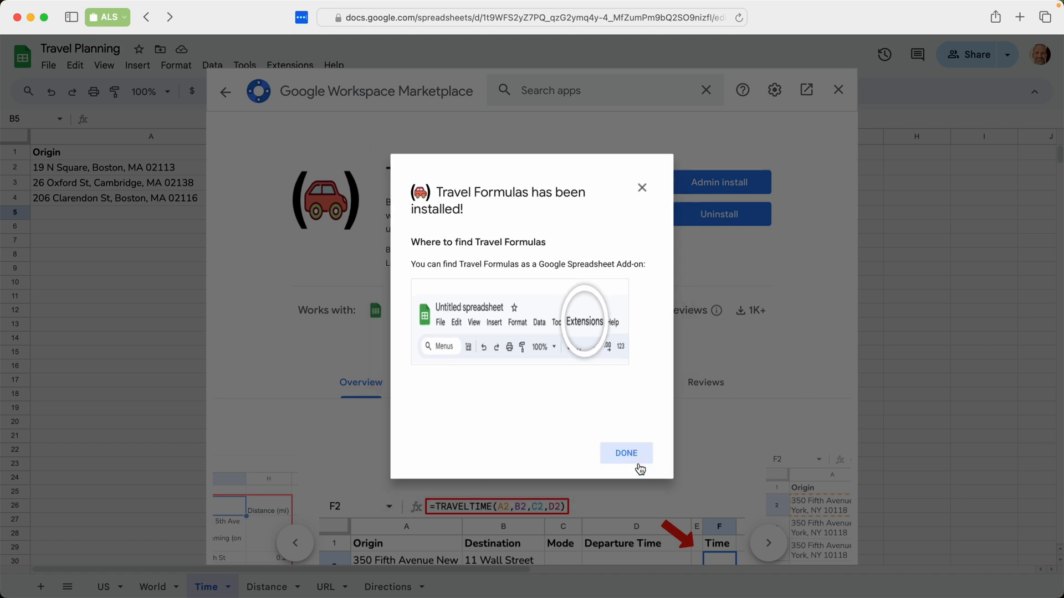
left_click(626, 452)
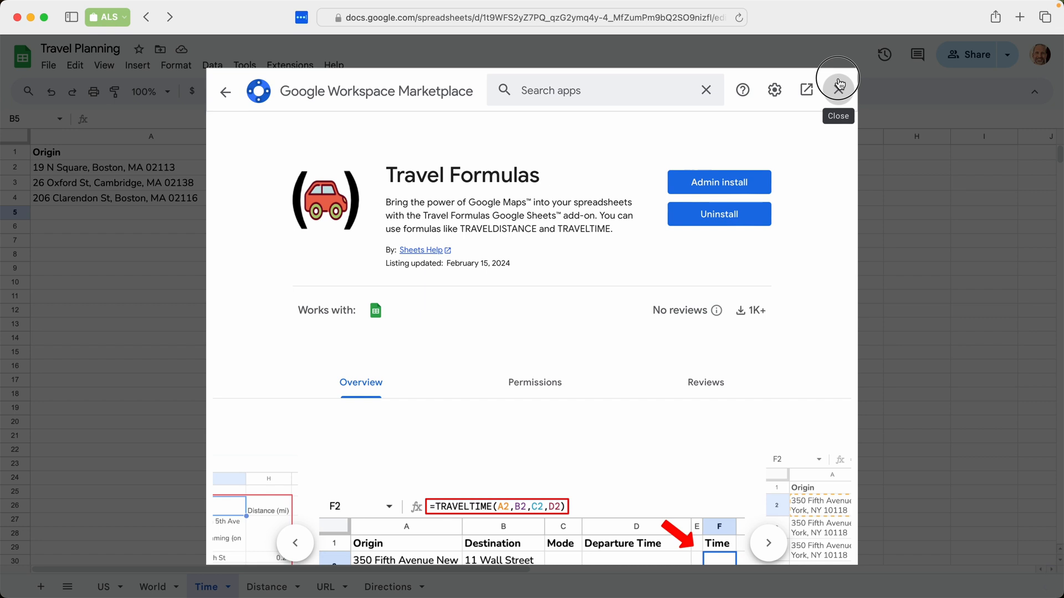
left_click(837, 89)
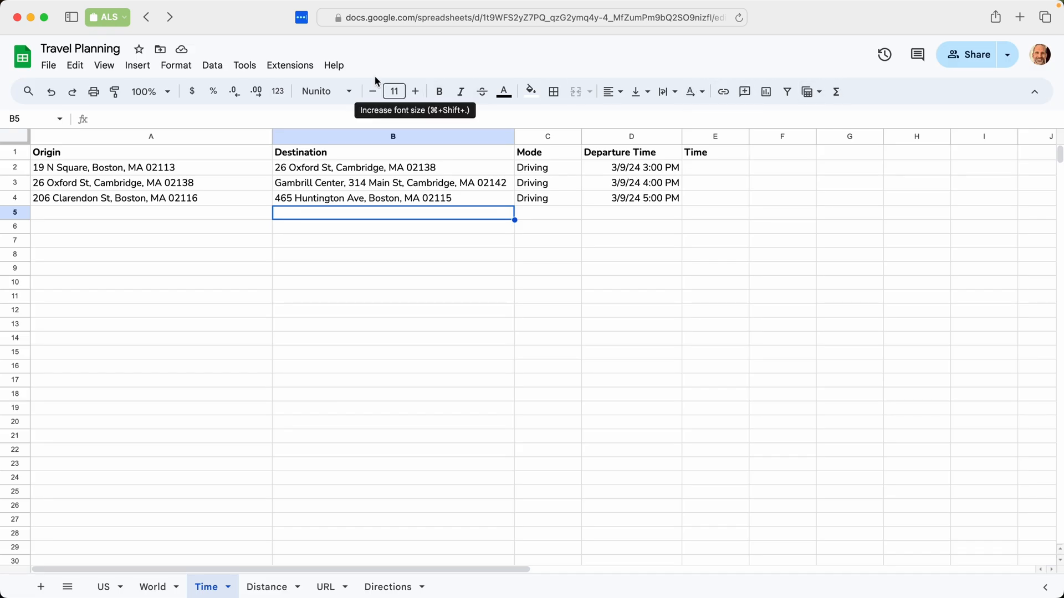
Follow Travel Formulas Help to the Sheets Help contact form and select First name
left_click(290, 66)
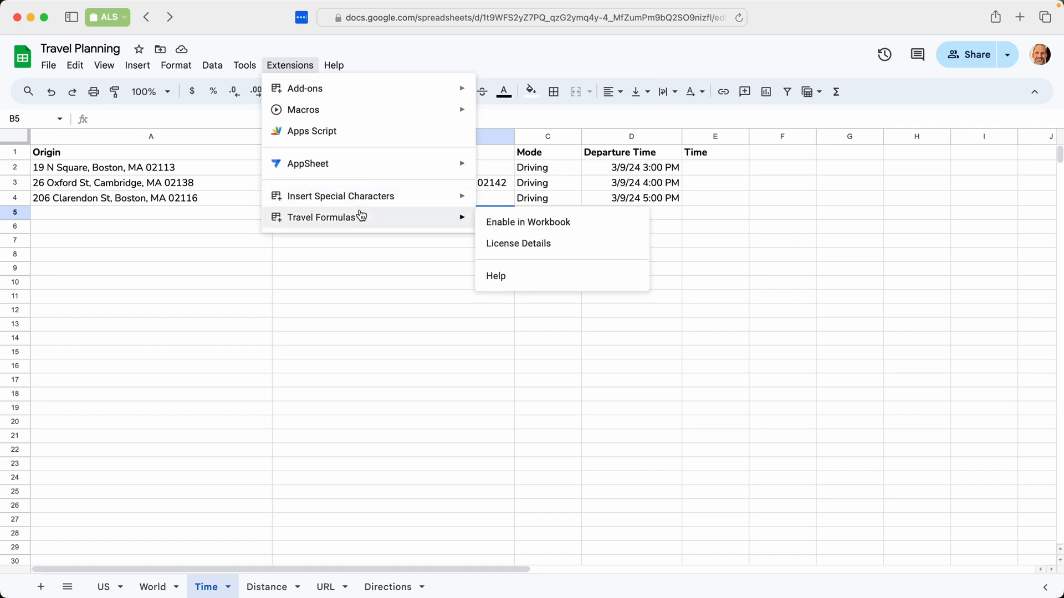
mouse_move(396, 222)
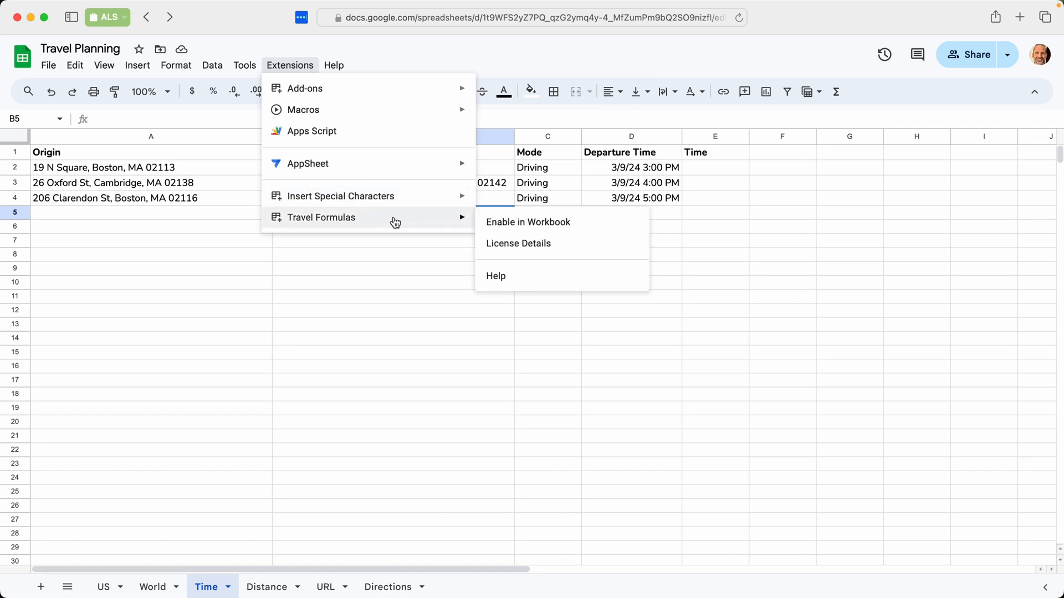
mouse_move(590, 223)
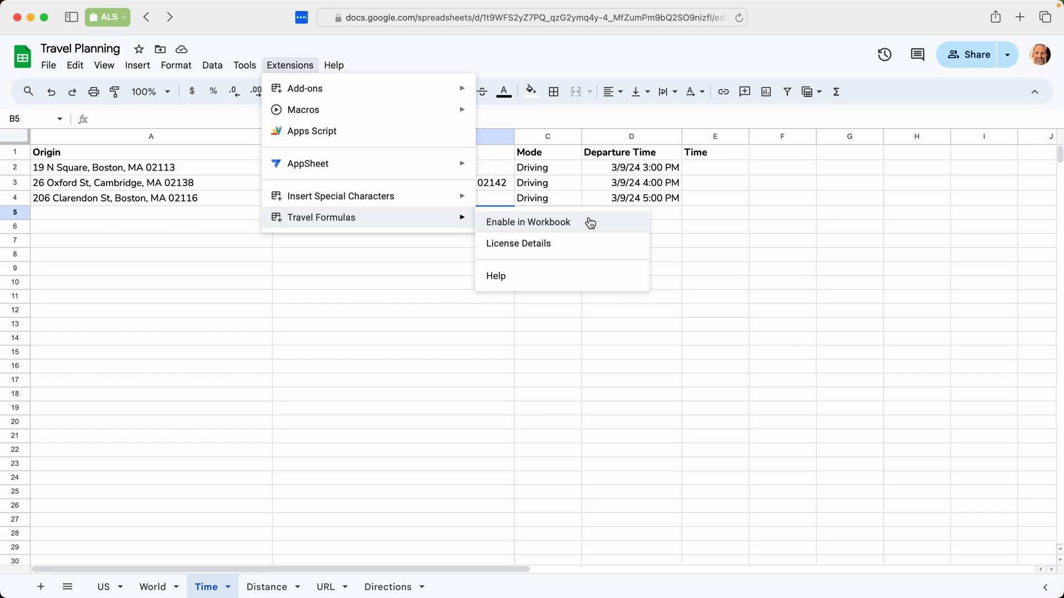
mouse_move(566, 227)
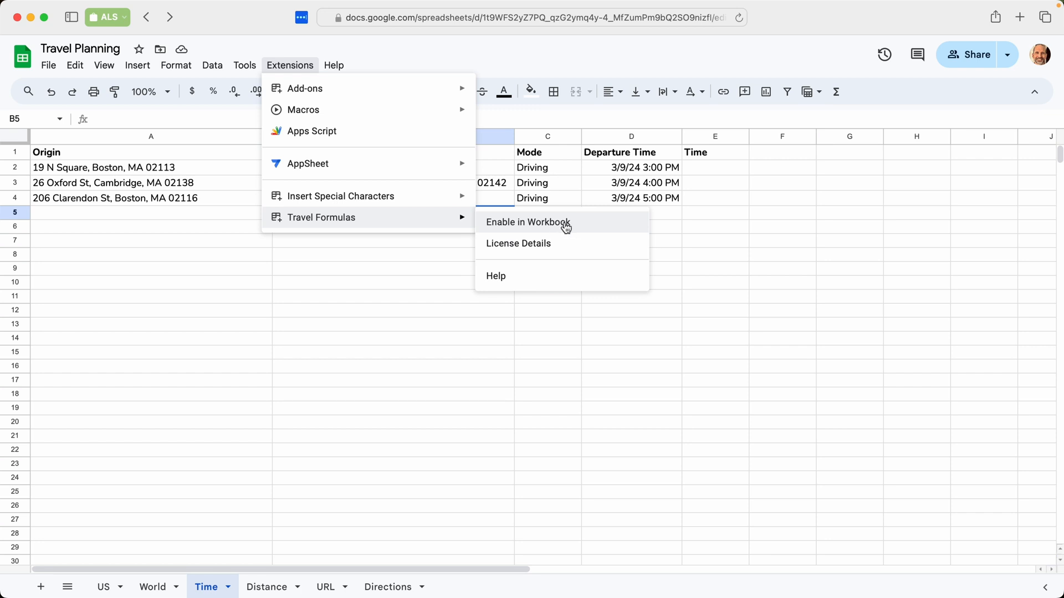
mouse_move(568, 244)
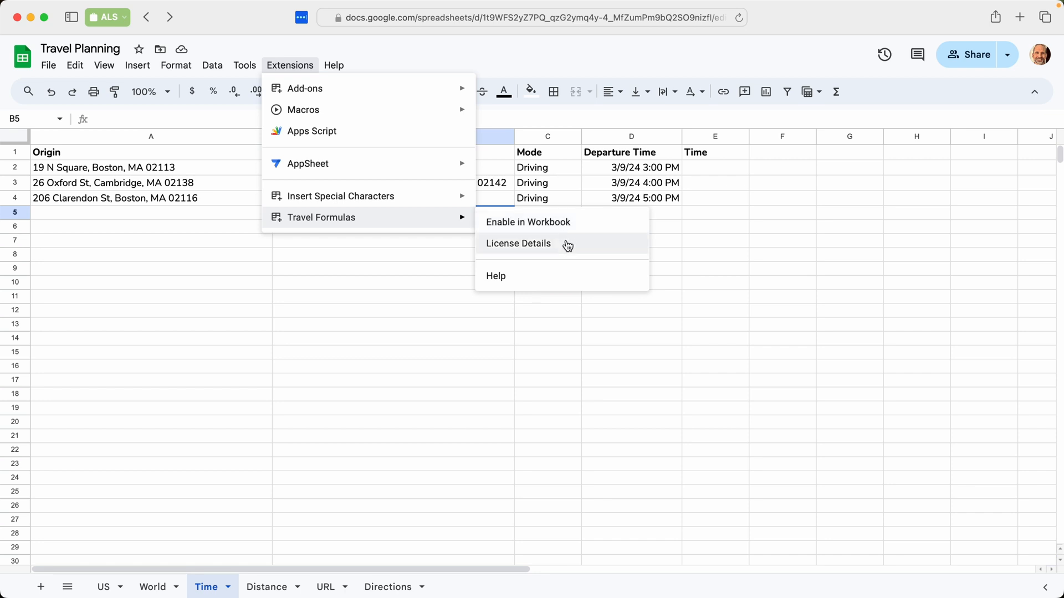
mouse_move(568, 247)
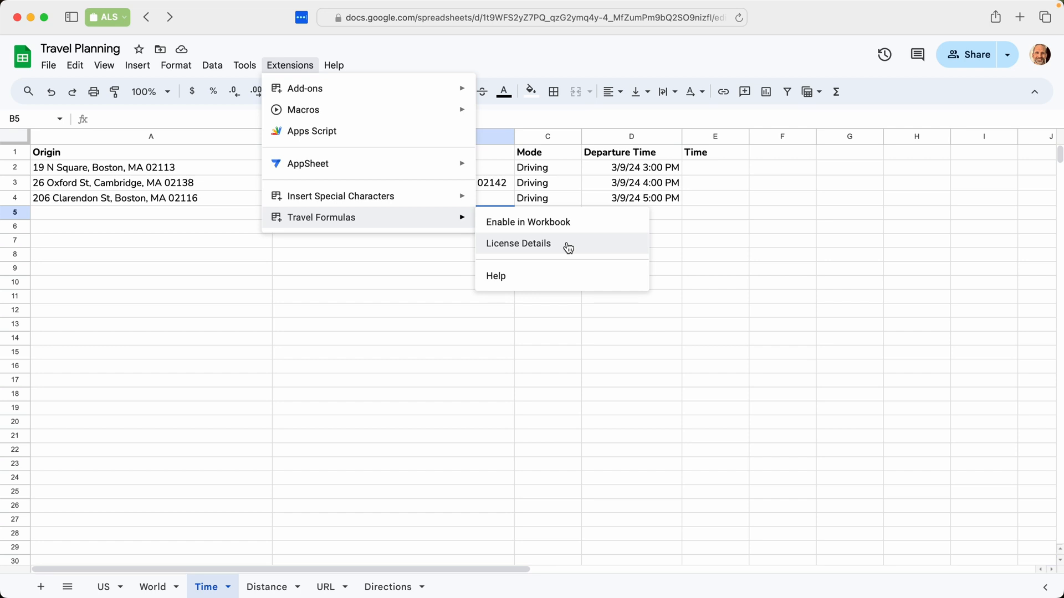
mouse_move(548, 273)
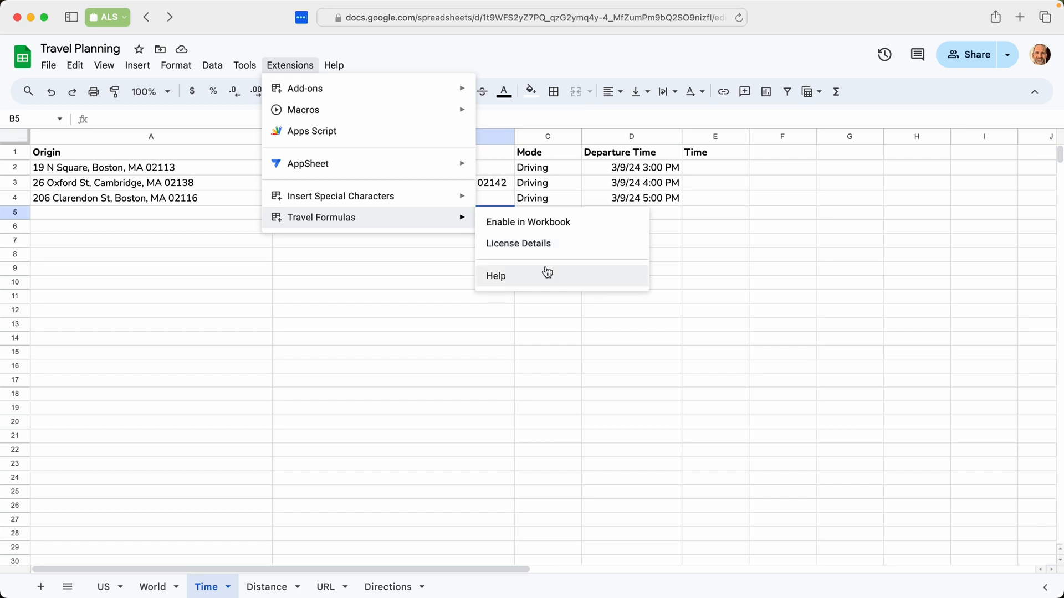
left_click(495, 276)
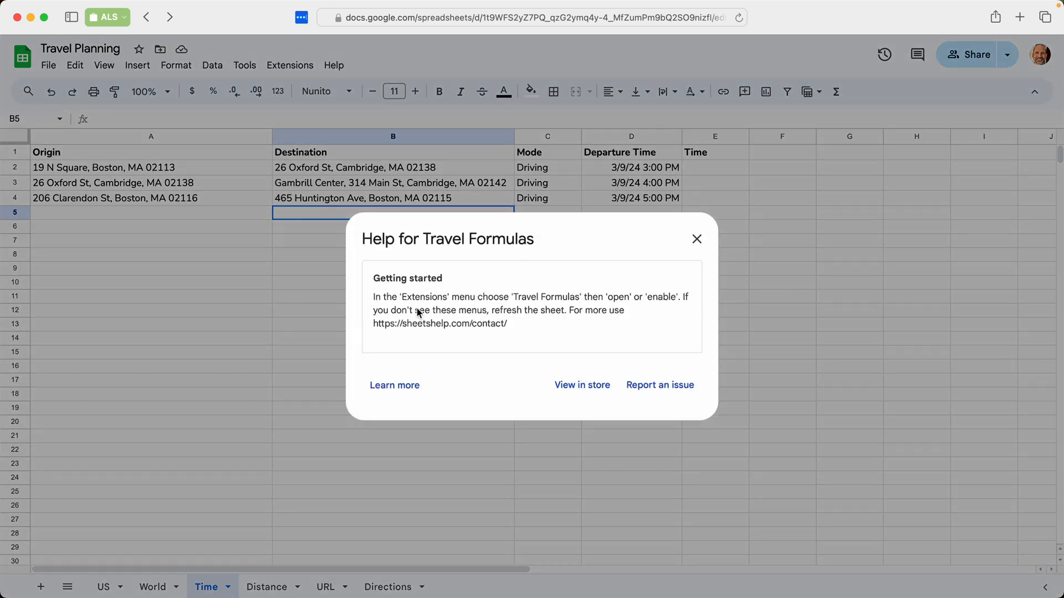
mouse_move(401, 388)
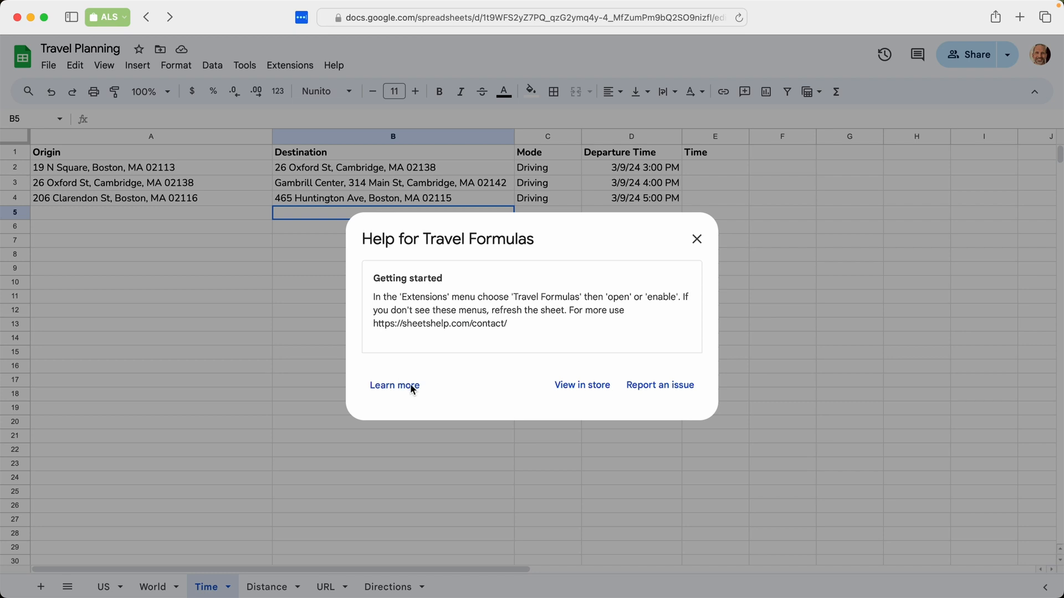
left_click(394, 385)
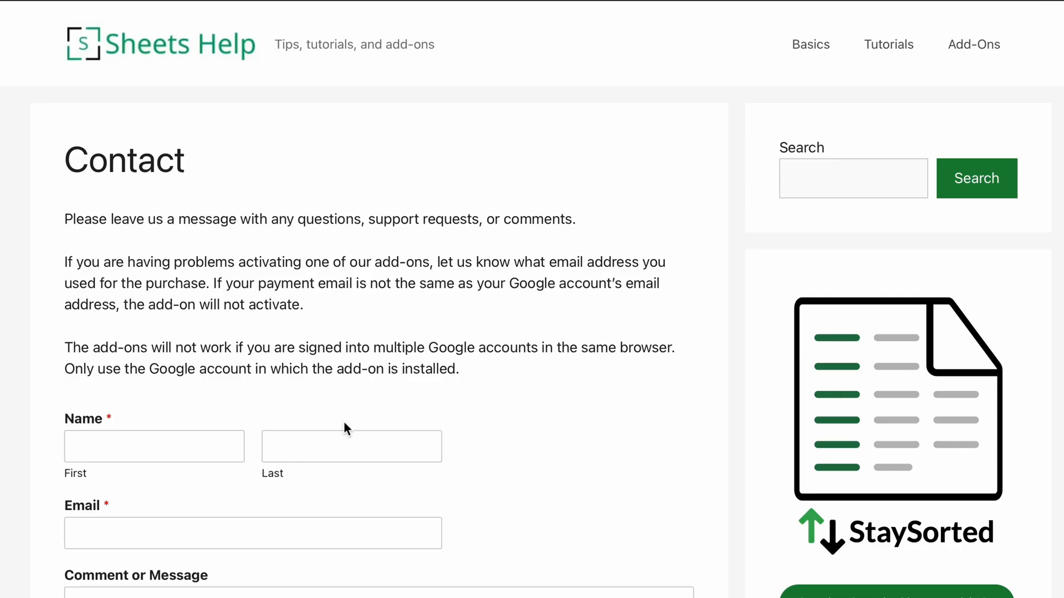
left_click(154, 446)
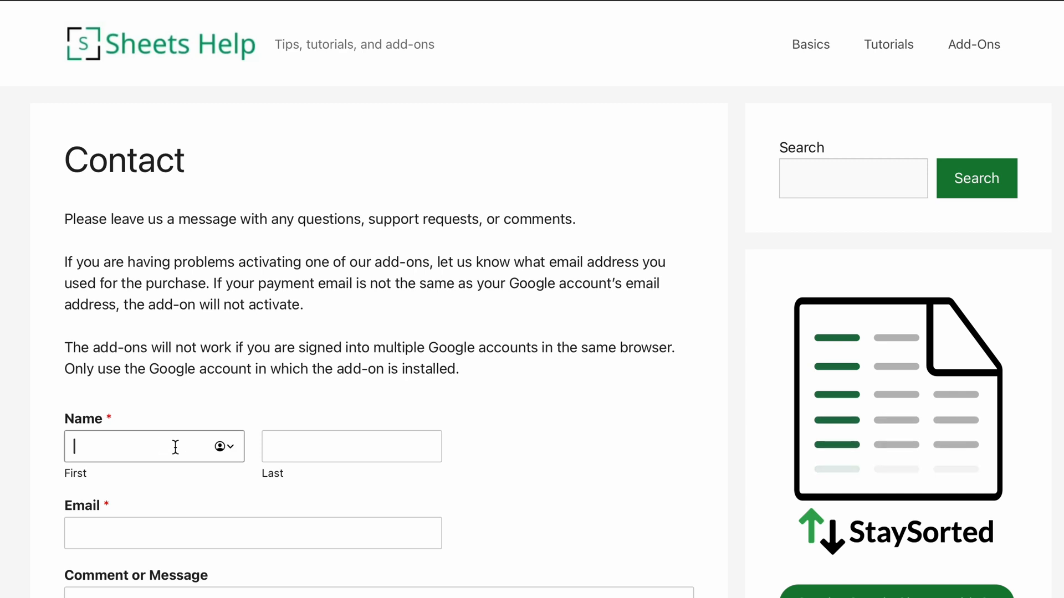